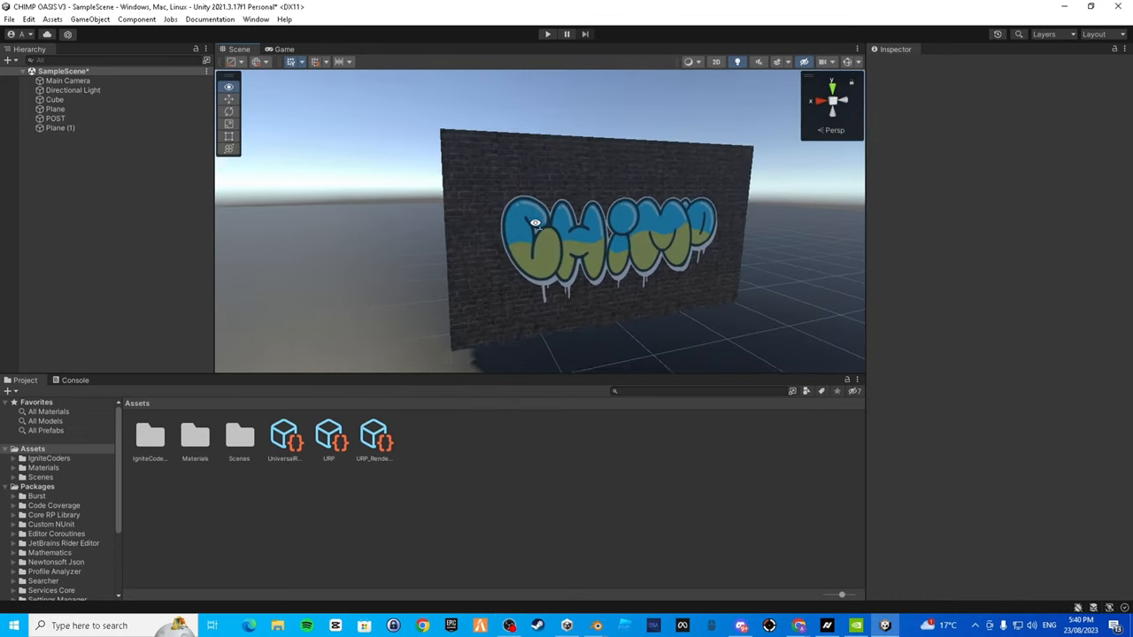
Enter OASIS as the graffiti word and choose the fourth, light-blue bubble font.
{"action": "left_click_drag", "start_coordinate": [534, 221], "coordinate": [556, 236]}
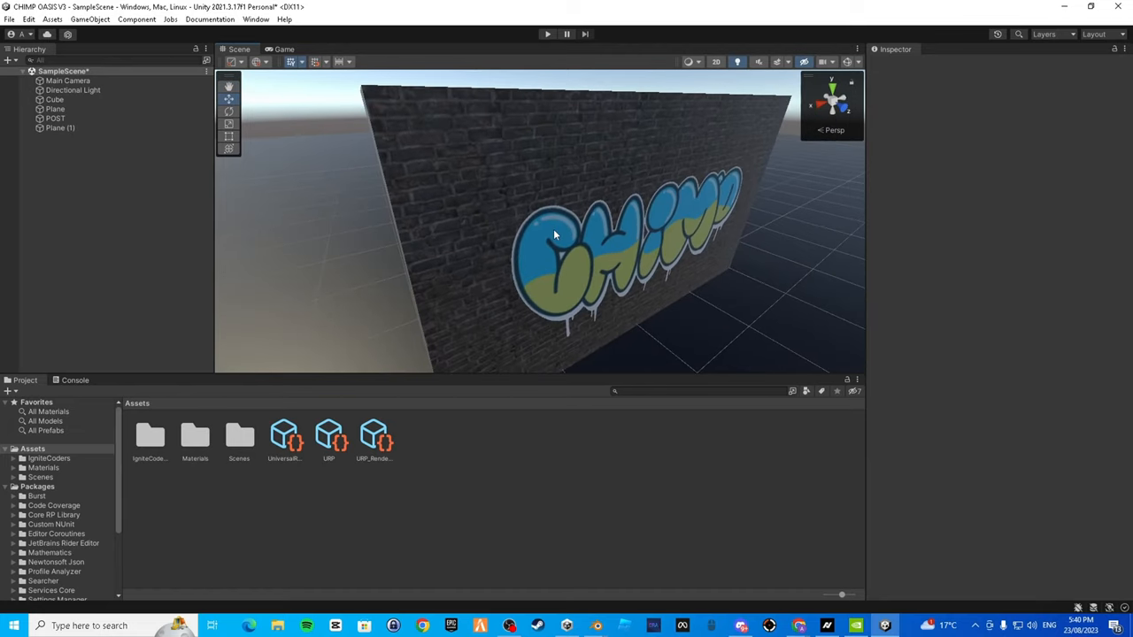
{"action": "mouse_move", "coordinate": [553, 205]}
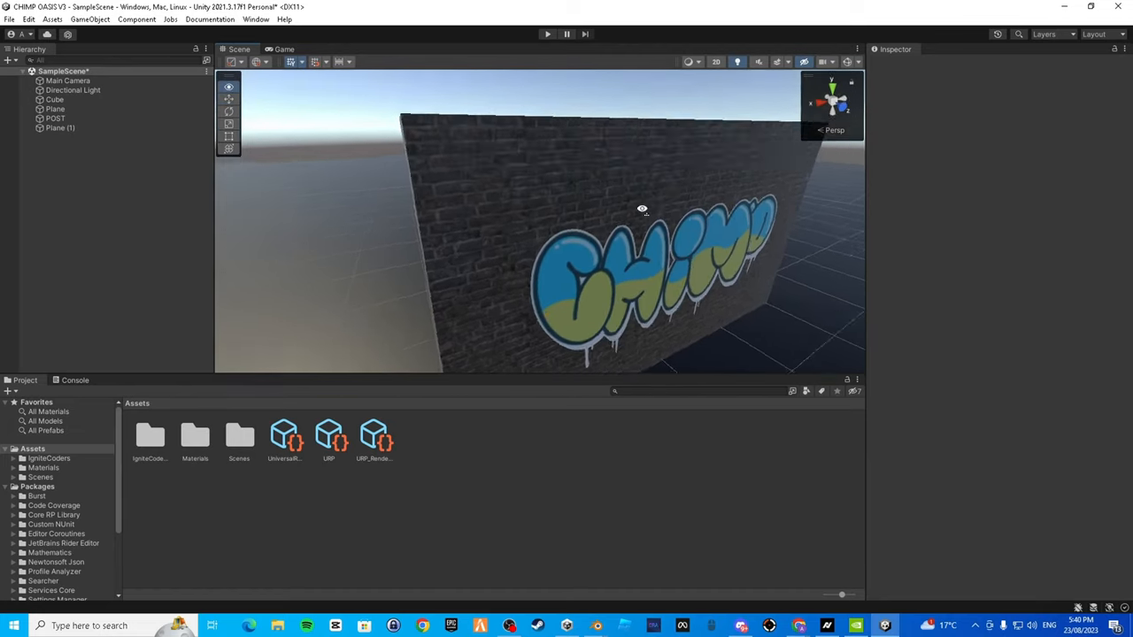
{"action": "left_click_drag", "start_coordinate": [643, 209], "coordinate": [351, 212]}
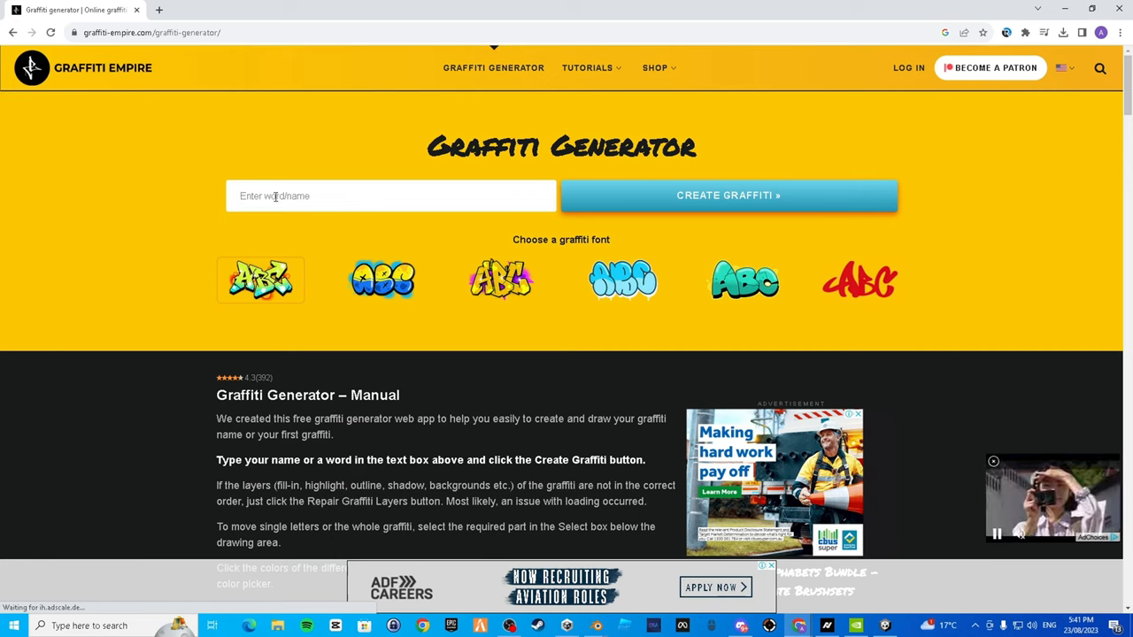
{"action": "left_click", "coordinate": [391, 195]}
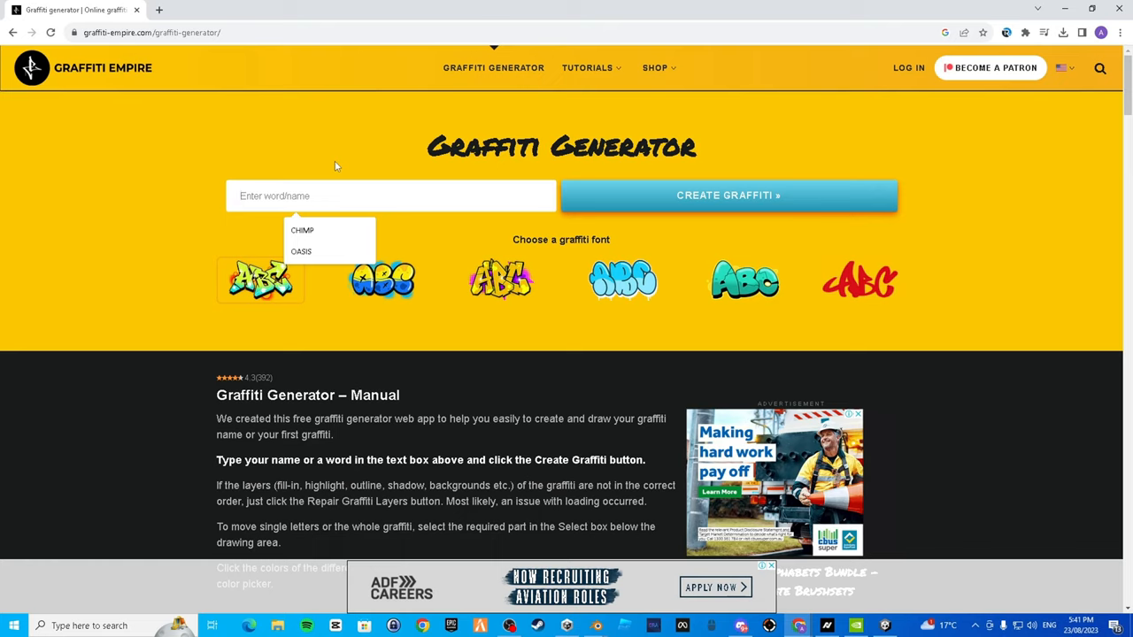
{"action": "type", "text": "CH"}
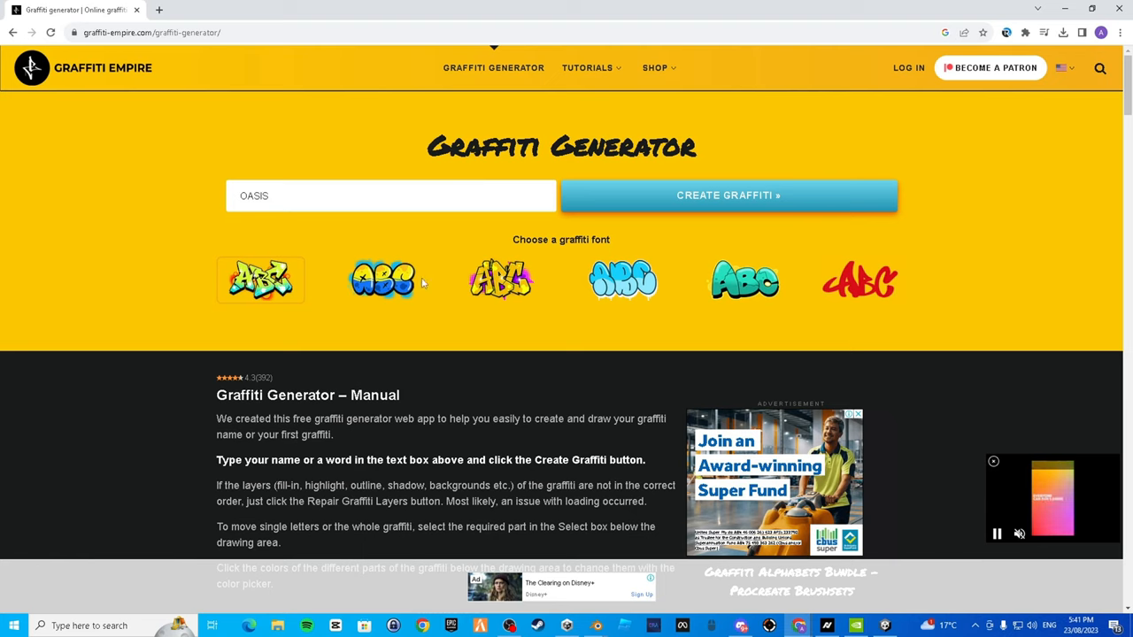
{"action": "mouse_move", "coordinate": [542, 271]}
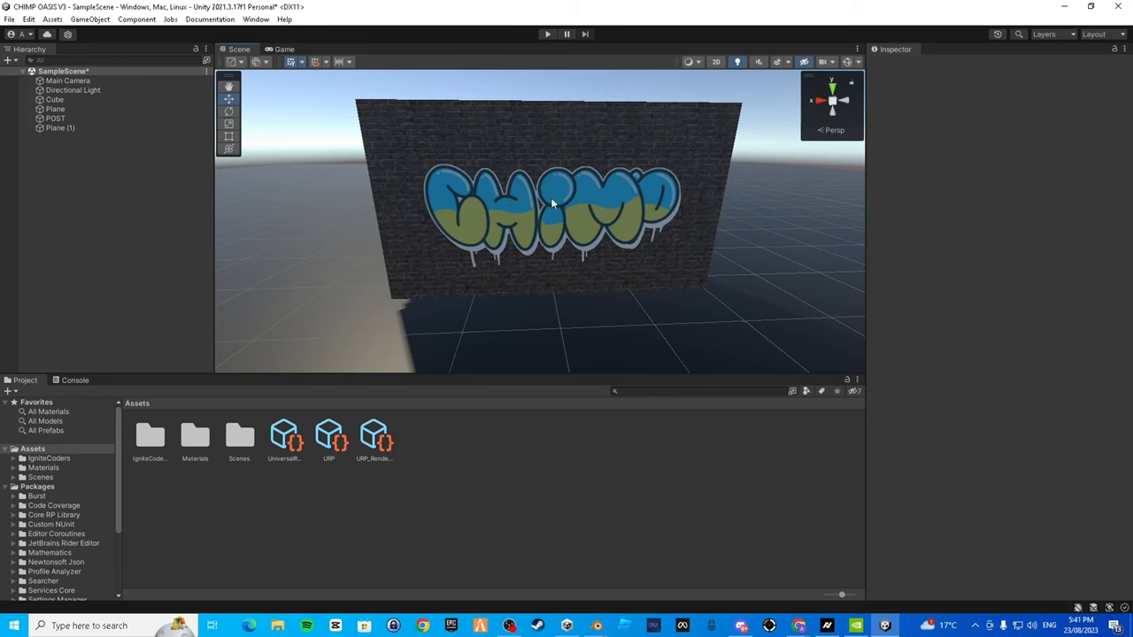
{"action": "mouse_move", "coordinate": [796, 625]}
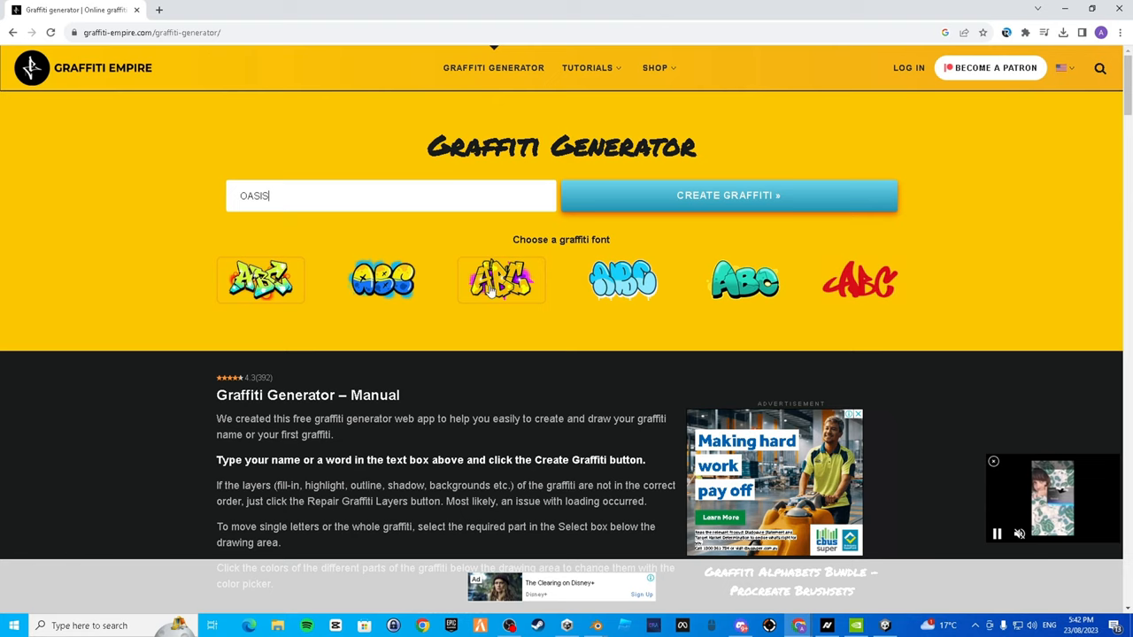
{"action": "mouse_move", "coordinate": [858, 280]}
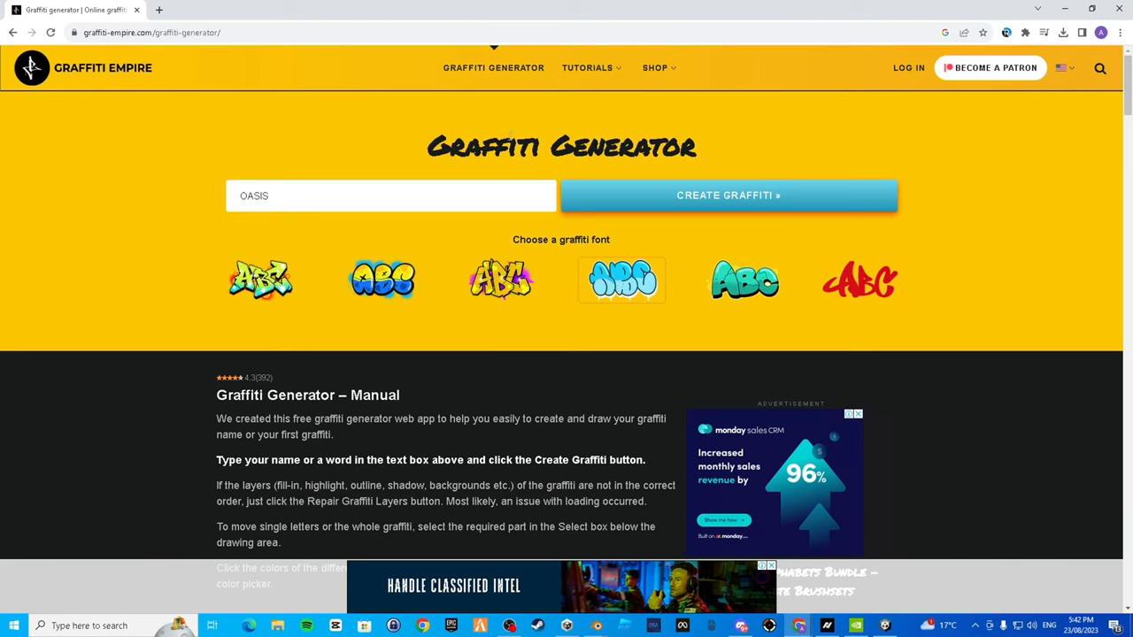
{"action": "mouse_move", "coordinate": [333, 198]}
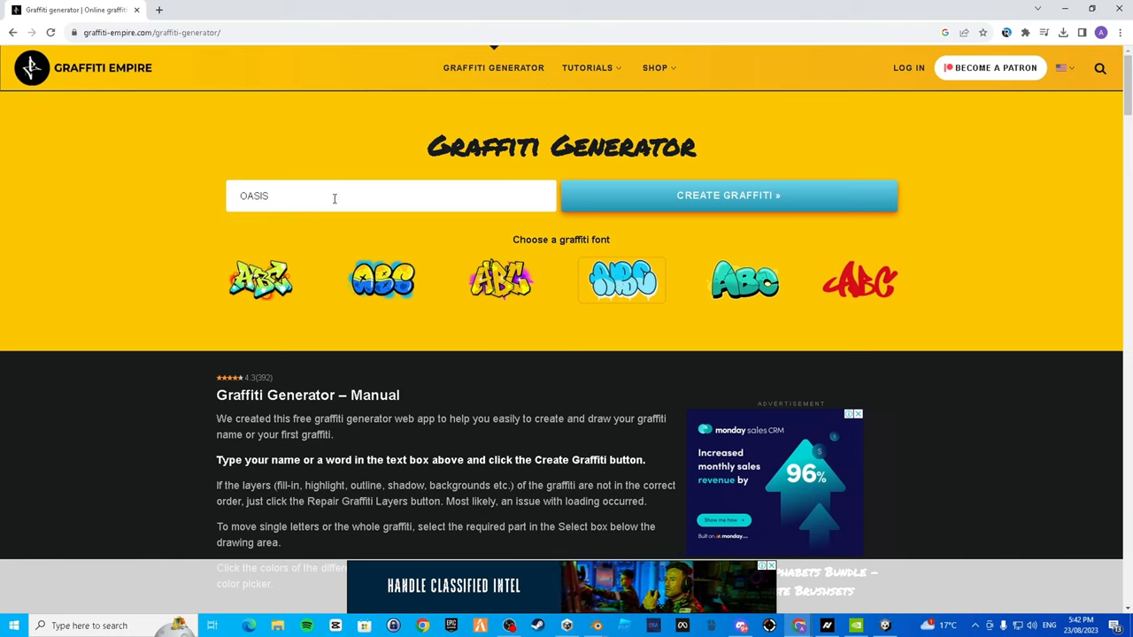
{"action": "mouse_move", "coordinate": [281, 194]}
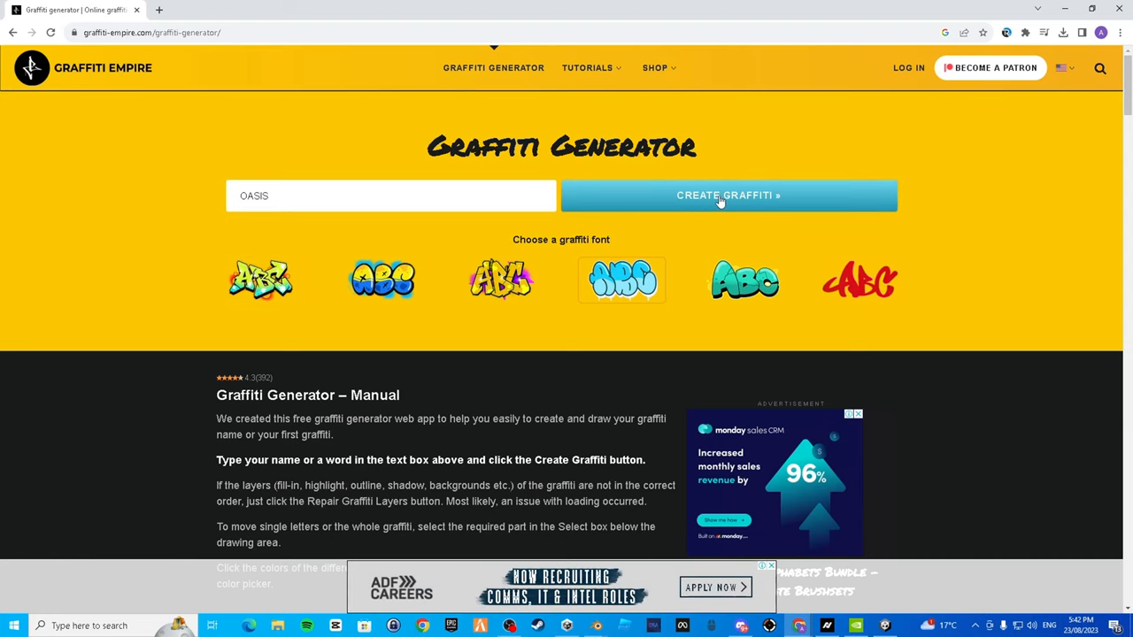
Create the OASIS graffiti, reopening the generator from Google results and generating it again.
{"action": "left_click", "coordinate": [727, 195]}
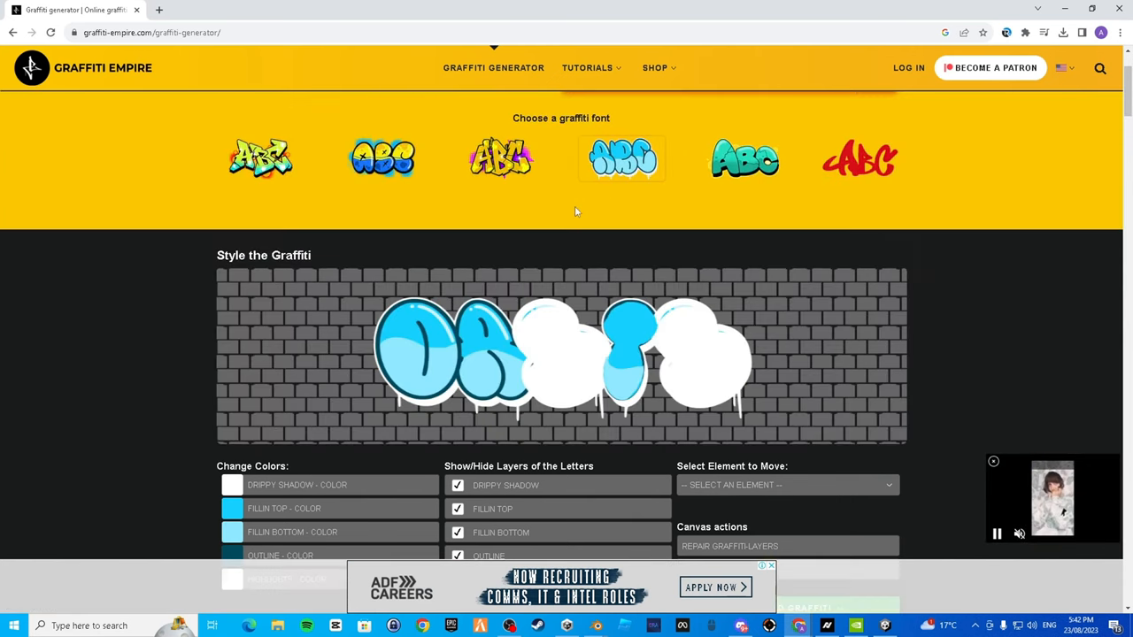
{"action": "scroll", "scroll_direction": "down", "scroll_amount": 3}
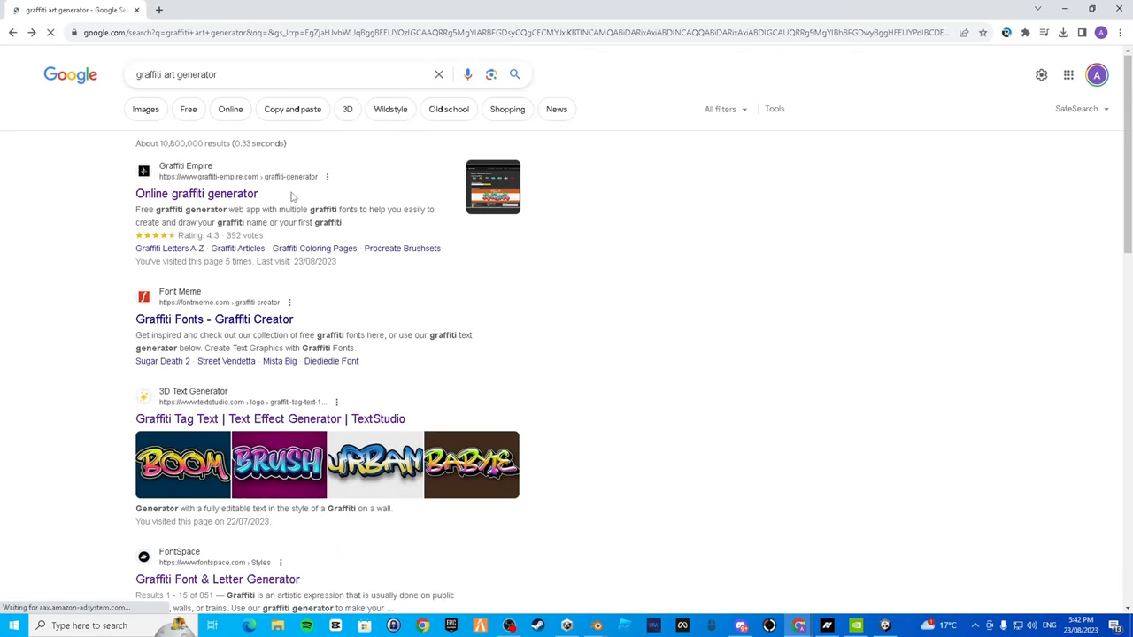
{"action": "left_click", "coordinate": [195, 193]}
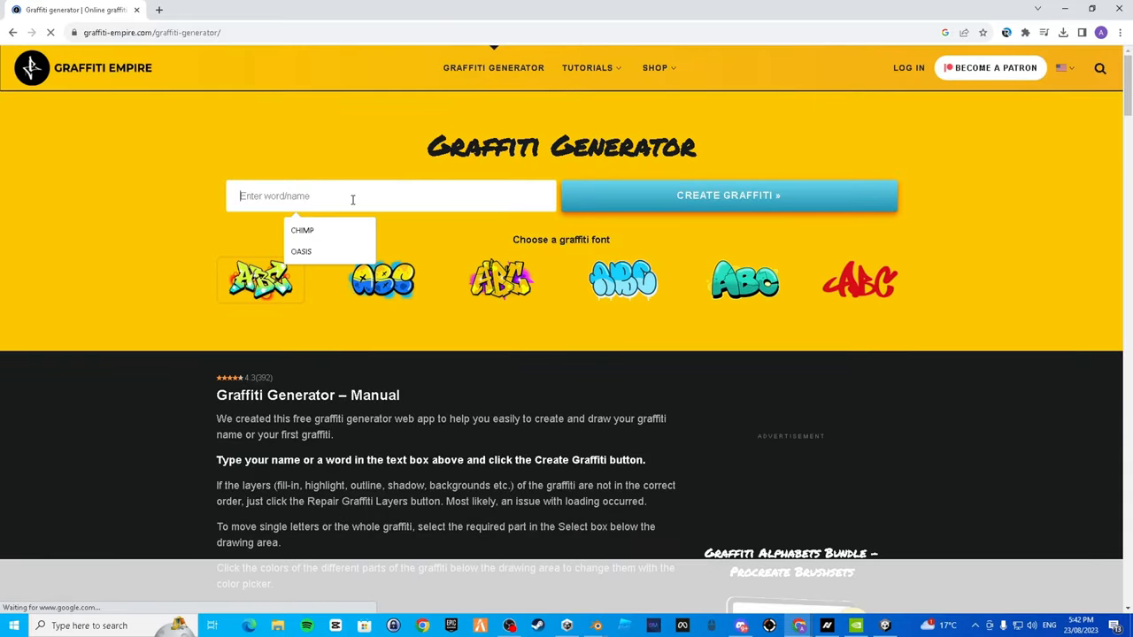
{"action": "left_click", "coordinate": [300, 252]}
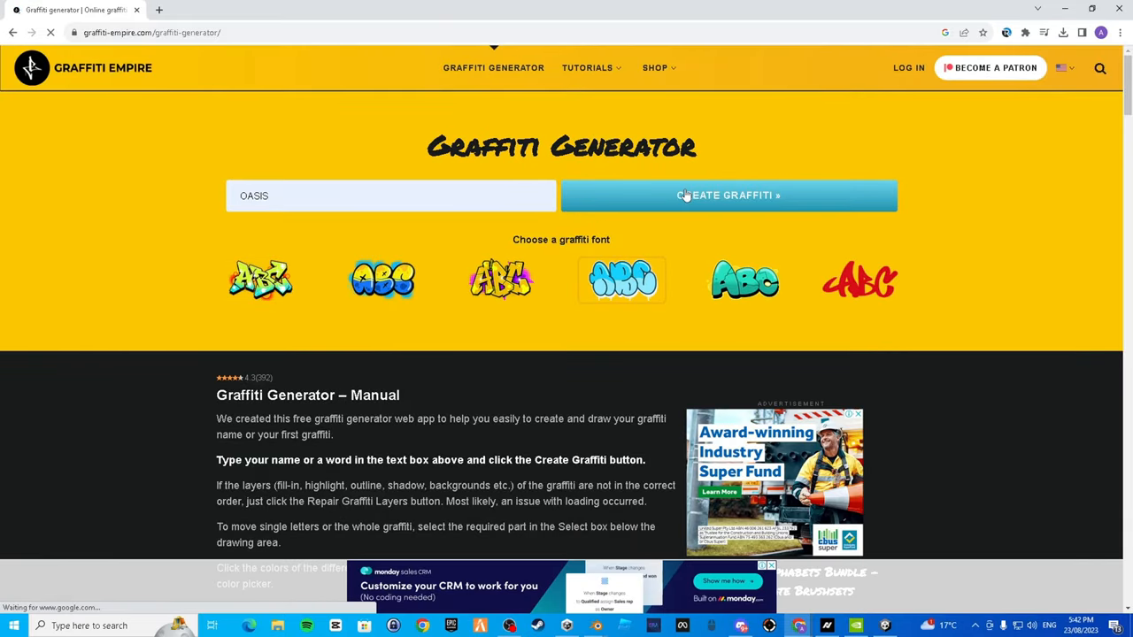
{"action": "left_click", "coordinate": [729, 194]}
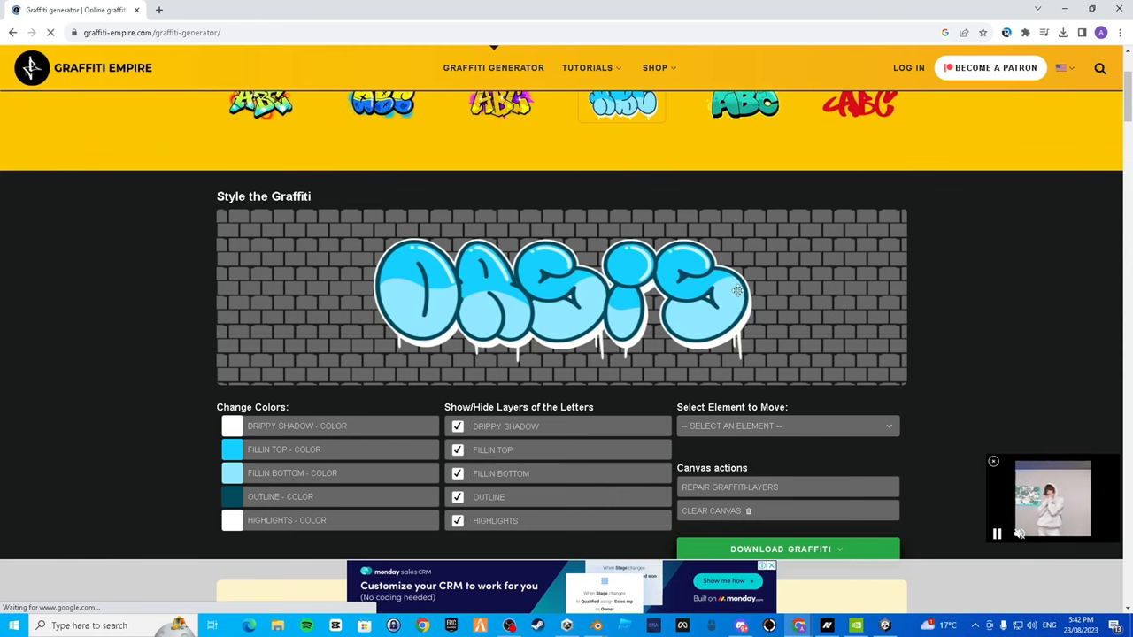
Recolour the top fill of the OASIS letters to a bright blue in the colour picker.
{"action": "scroll", "scroll_direction": "down", "scroll_amount": 3}
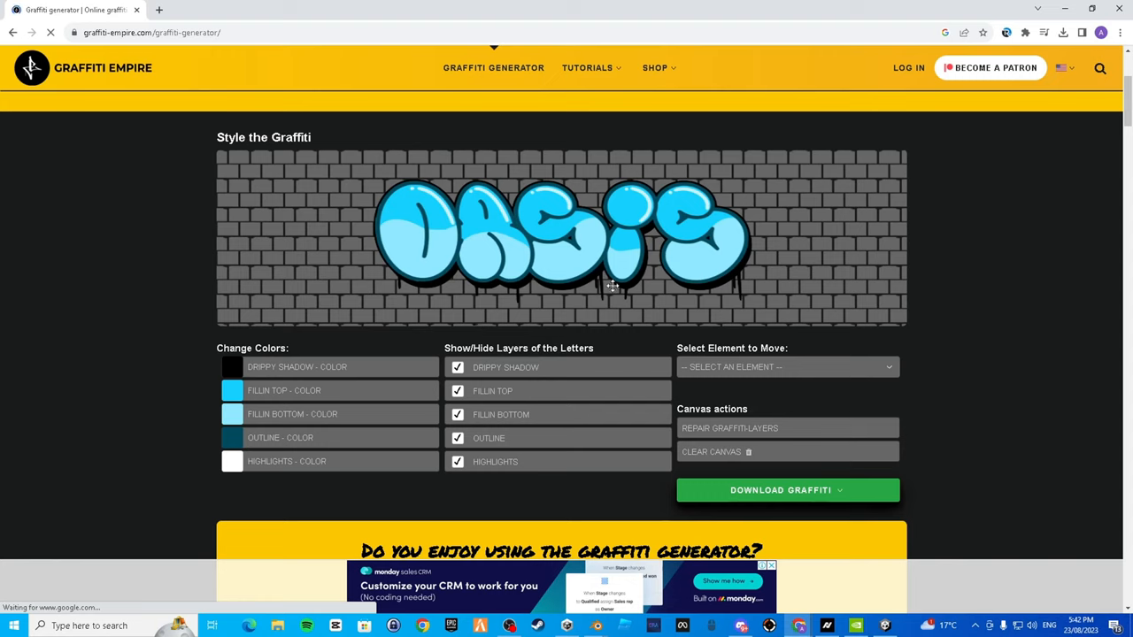
{"action": "left_click", "coordinate": [232, 367]}
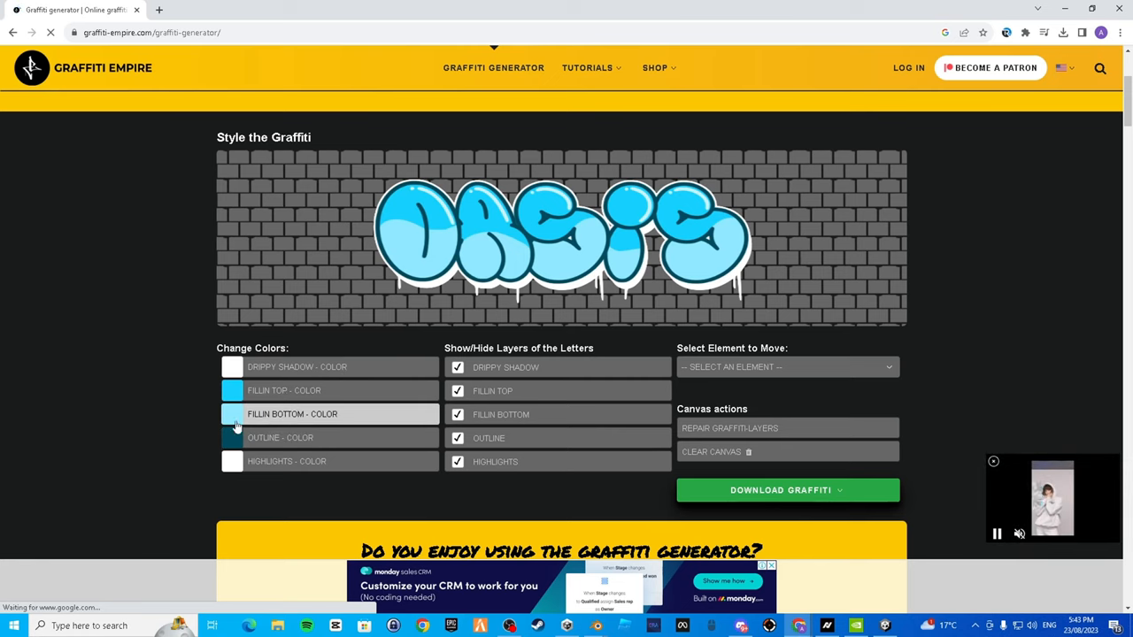
{"action": "left_click", "coordinate": [232, 414]}
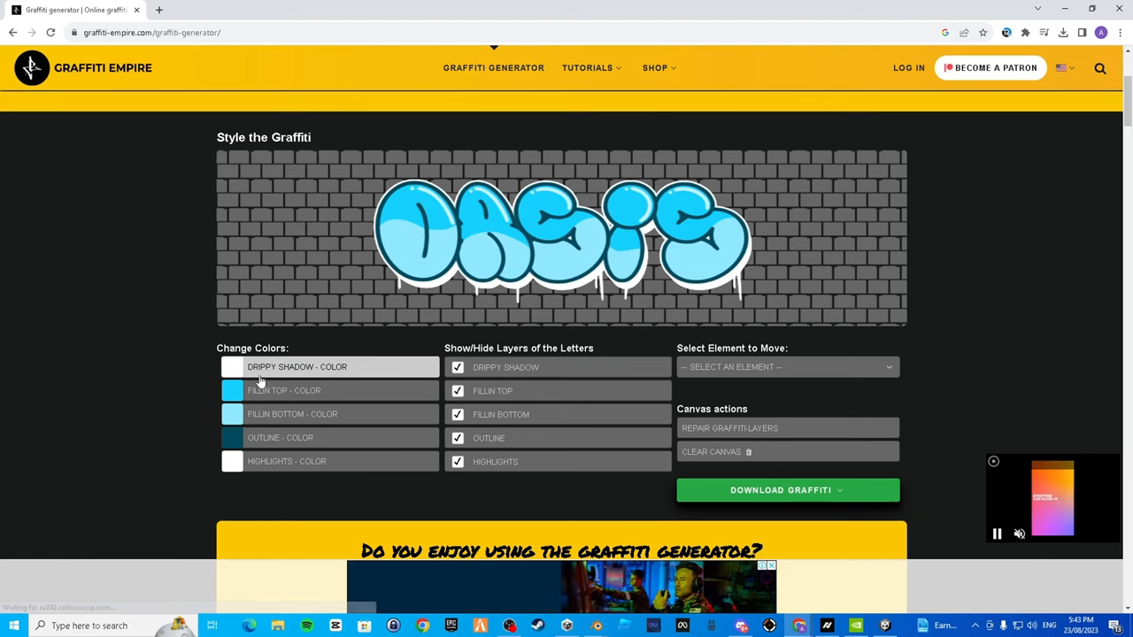
{"action": "left_click", "coordinate": [231, 391]}
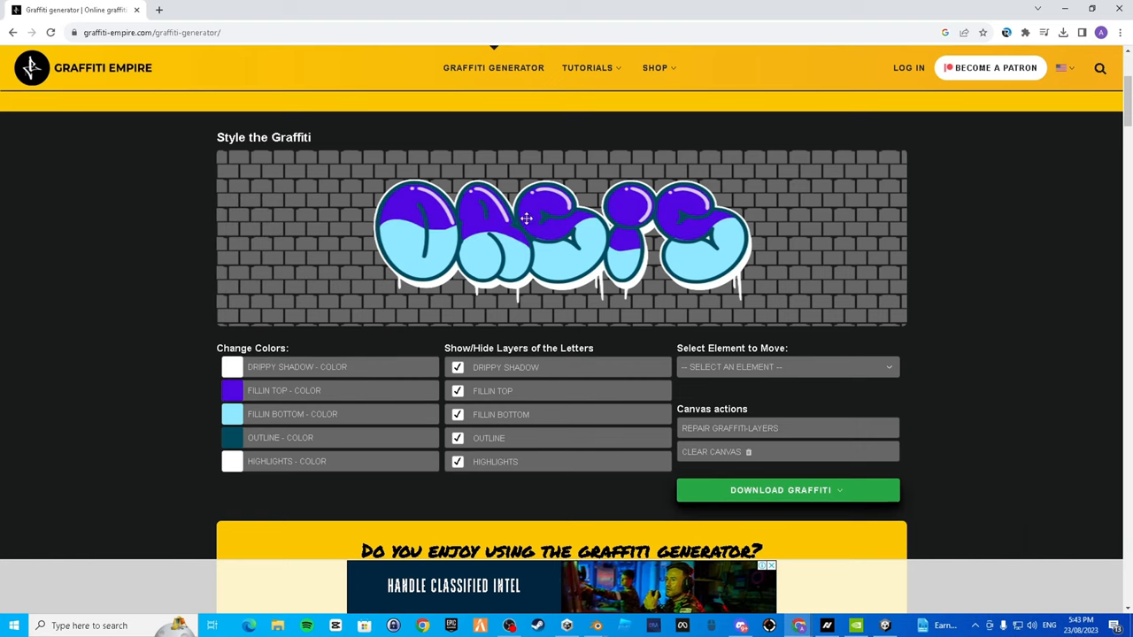
{"action": "left_click", "coordinate": [231, 391]}
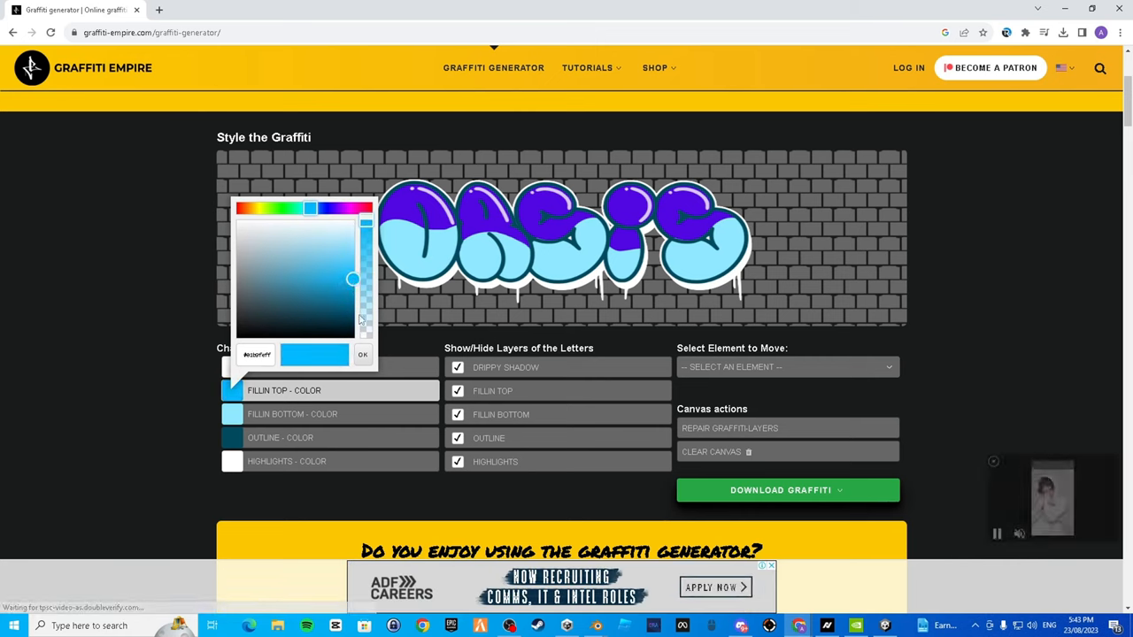
{"action": "left_click", "coordinate": [361, 354]}
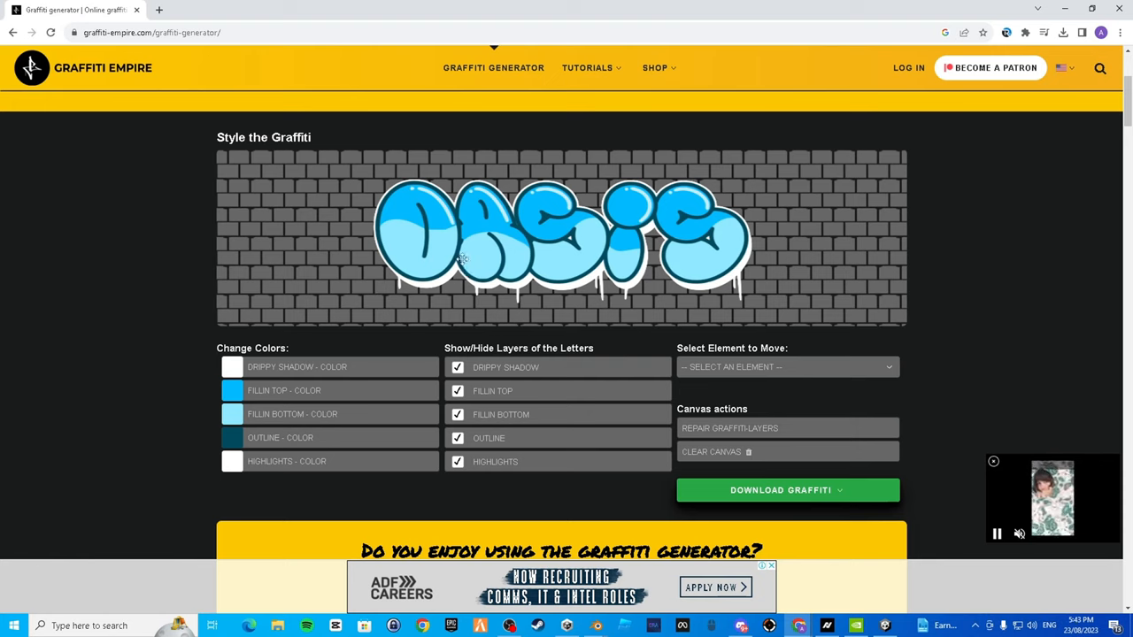
{"action": "left_click", "coordinate": [548, 239]}
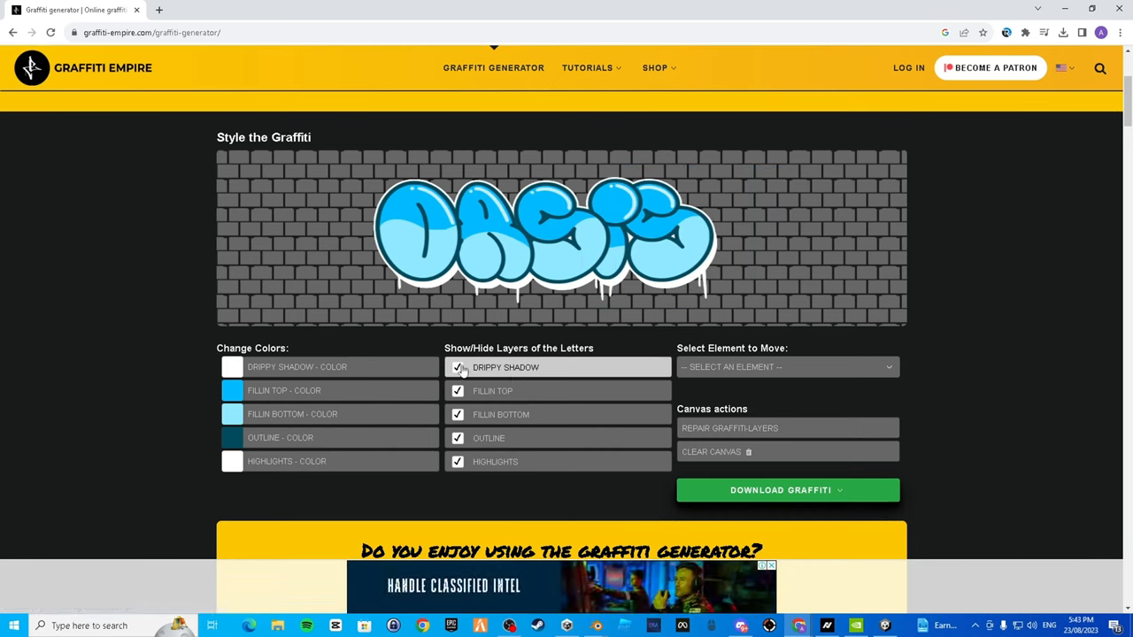
Toggle the Drippy Shadow layer off and back on so it stays visible.
{"action": "left_click", "coordinate": [456, 366]}
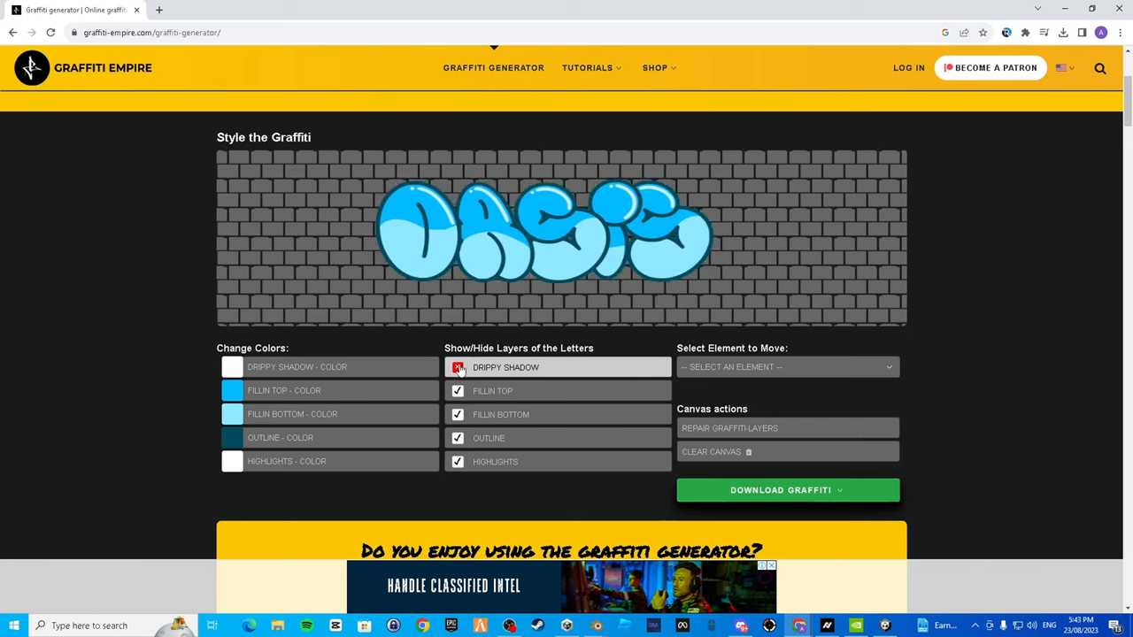
{"action": "left_click", "coordinate": [456, 392]}
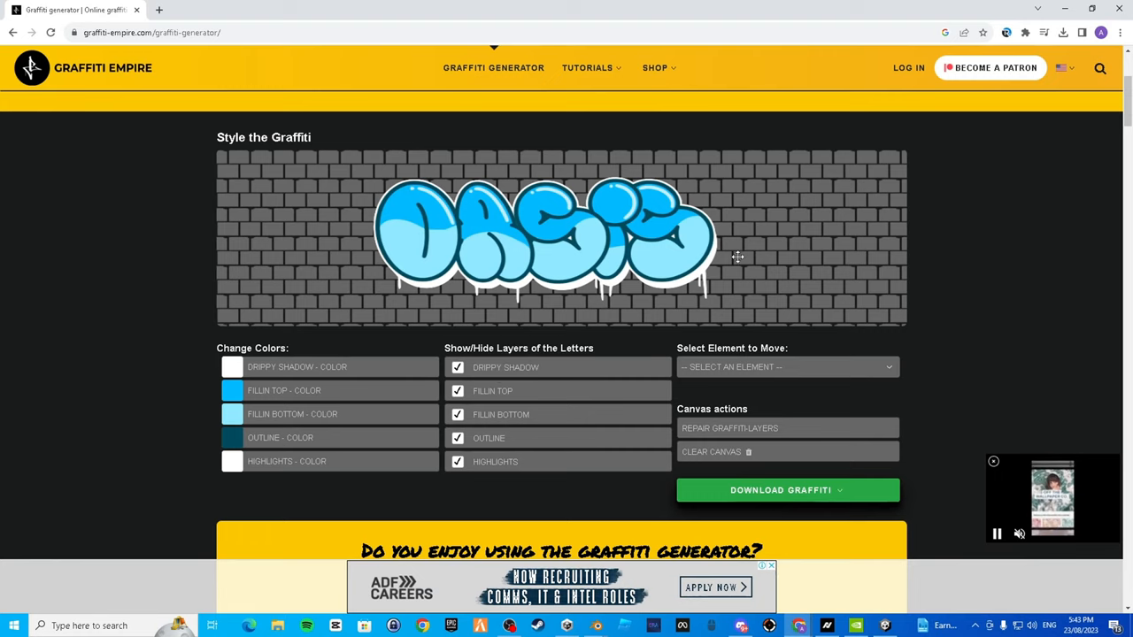
{"action": "mouse_move", "coordinate": [763, 255]}
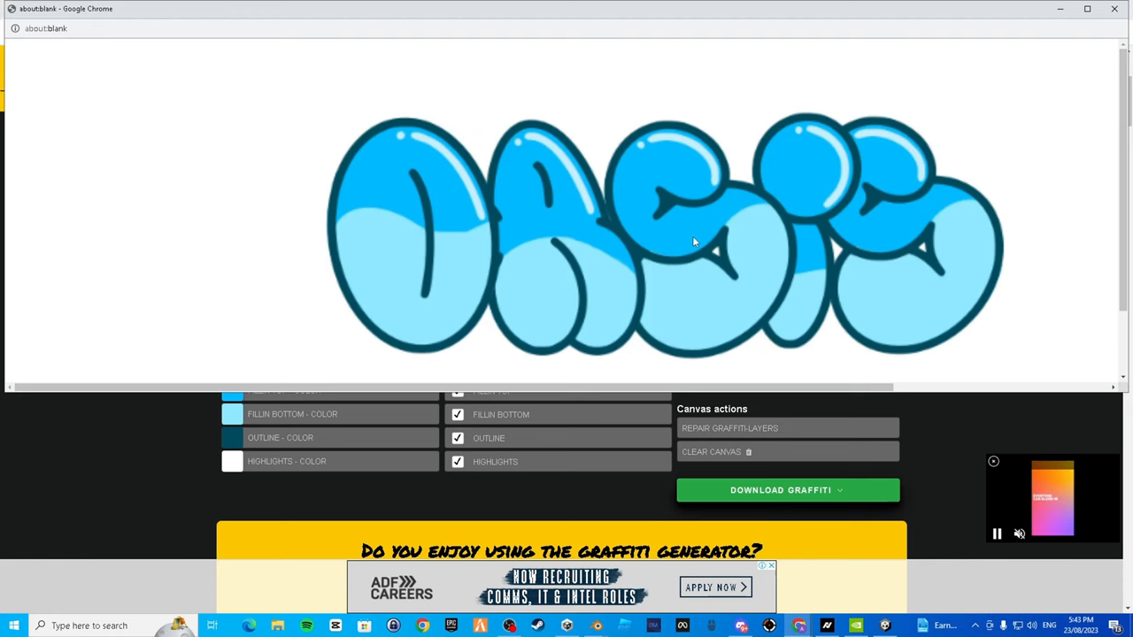
Save the OASIS graffiti image as a PNG into the Downloads folder.
{"action": "right_click", "coordinate": [694, 241]}
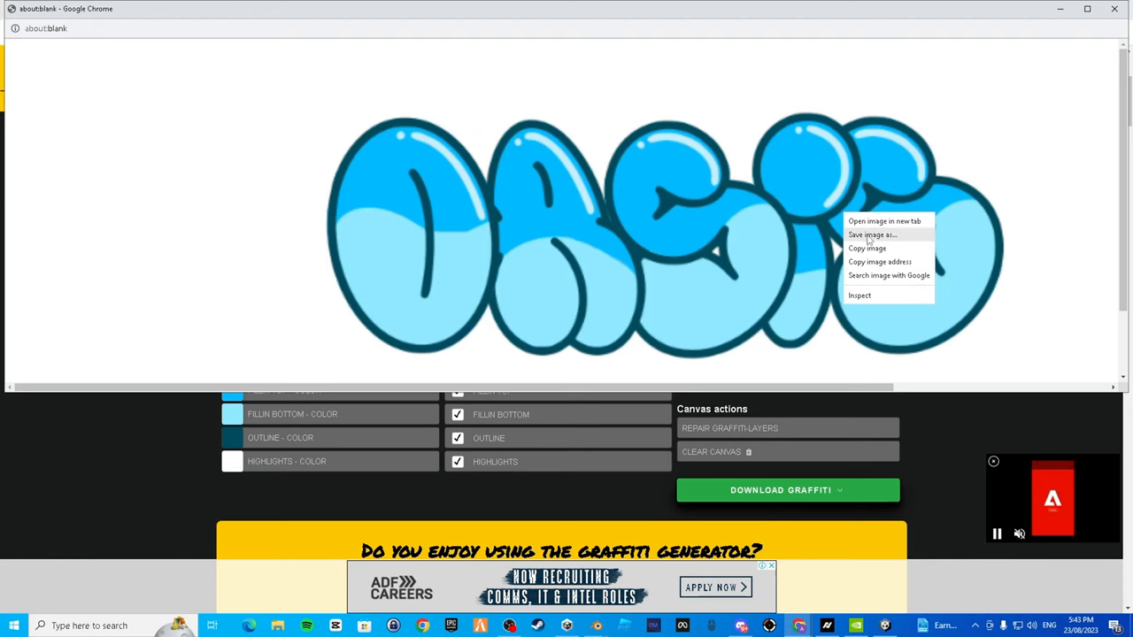
{"action": "left_click", "coordinate": [872, 233]}
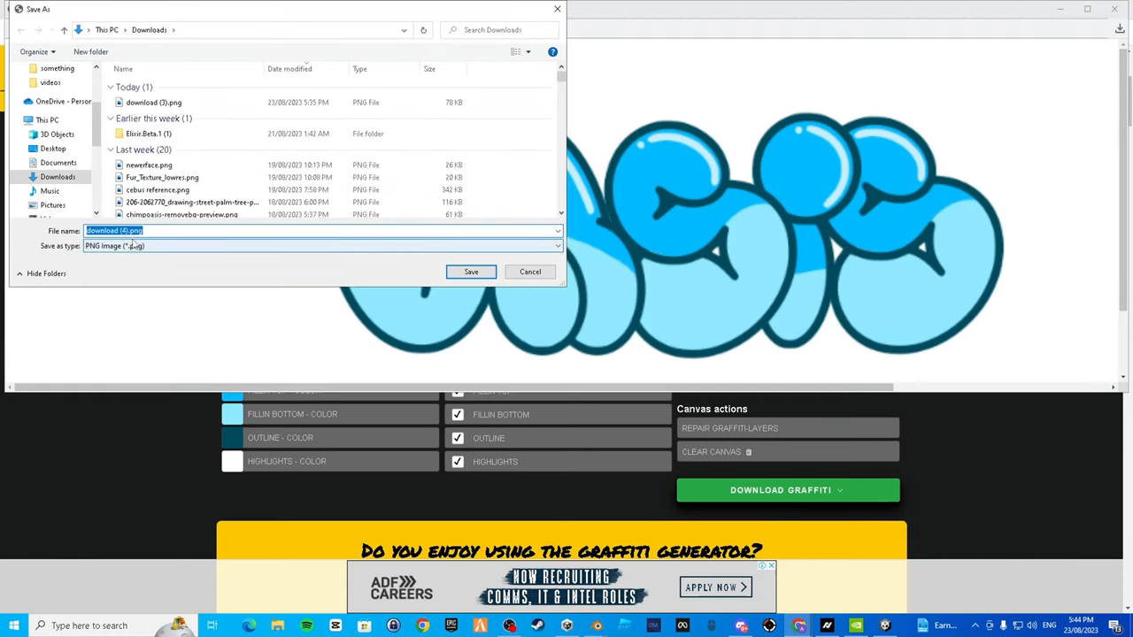
{"action": "left_click", "coordinate": [471, 272]}
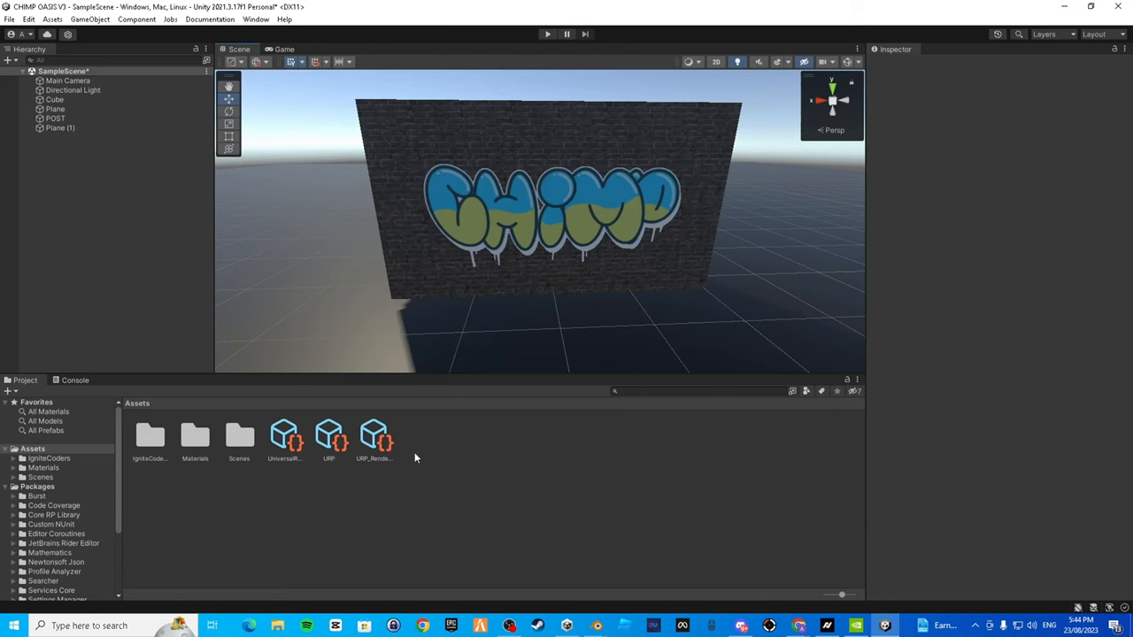
Bring the graffiti PNG into Assets/Materials and delete the duplicate texture copy.
{"action": "double_click", "coordinate": [194, 434]}
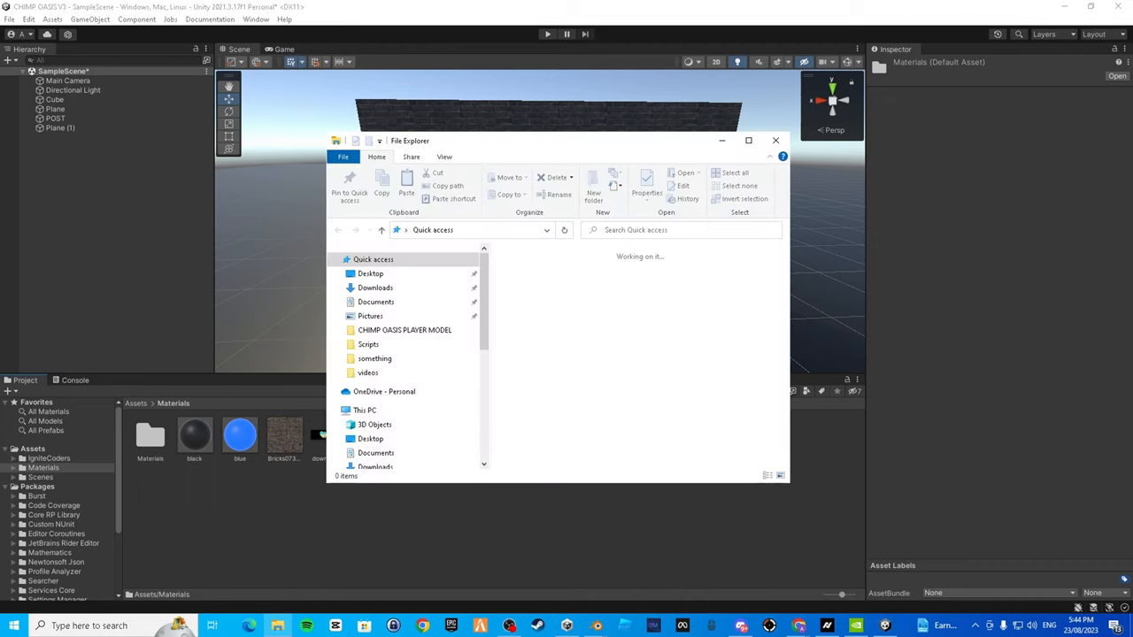
{"action": "left_click", "coordinate": [775, 140]}
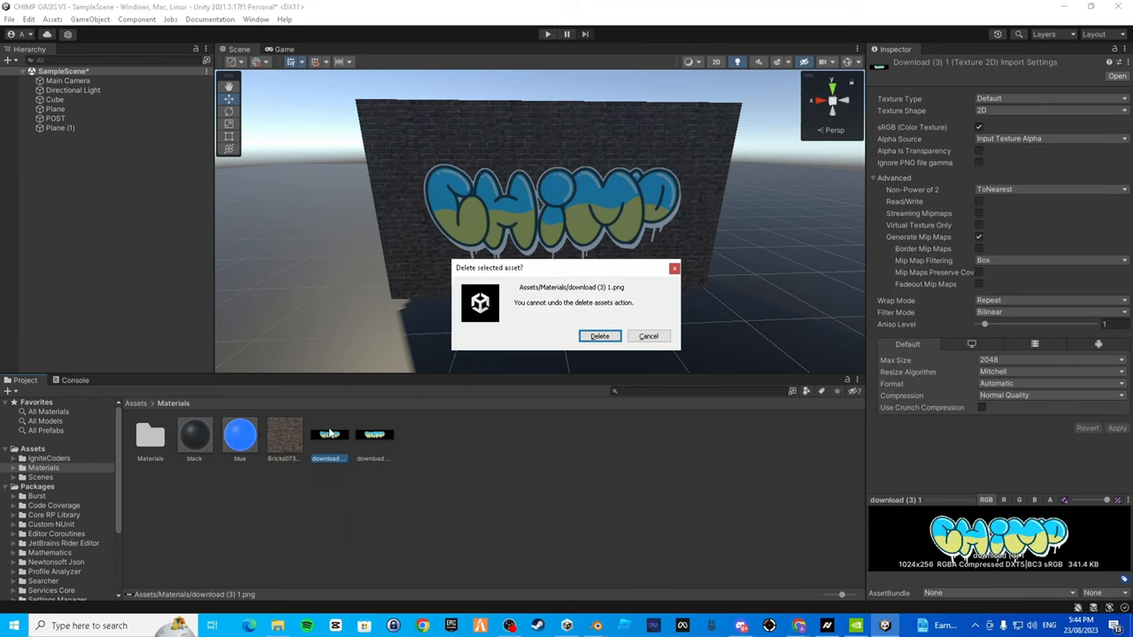
{"action": "left_click", "coordinate": [598, 337]}
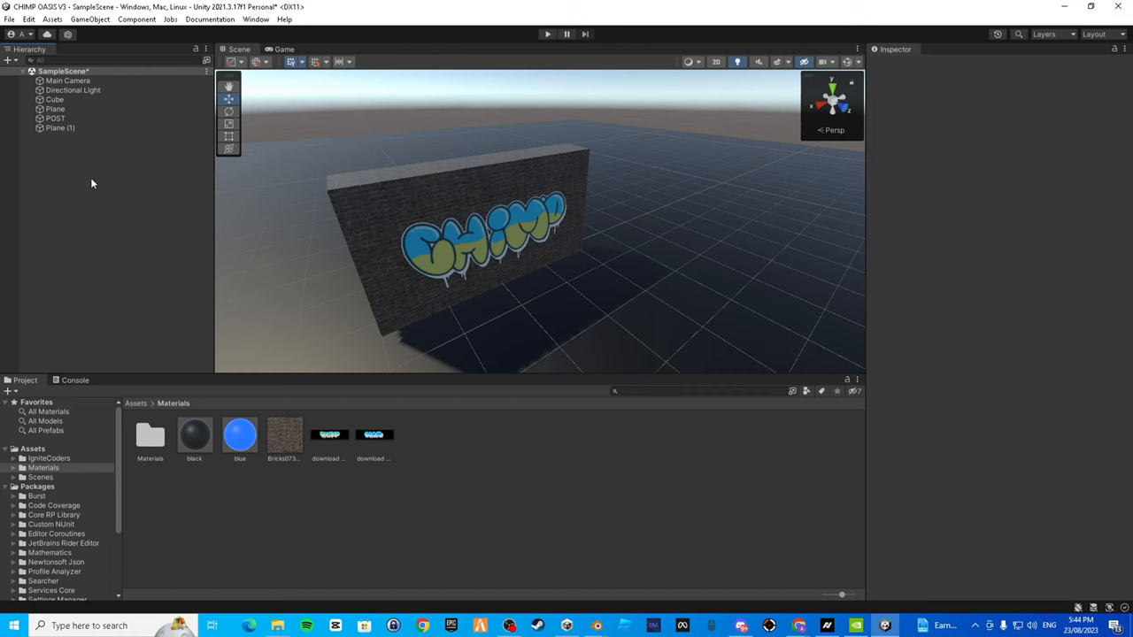
Create a 3D Plane from the Hierarchy and place it against the wall with the OASIS texture.
{"action": "right_click", "coordinate": [93, 182]}
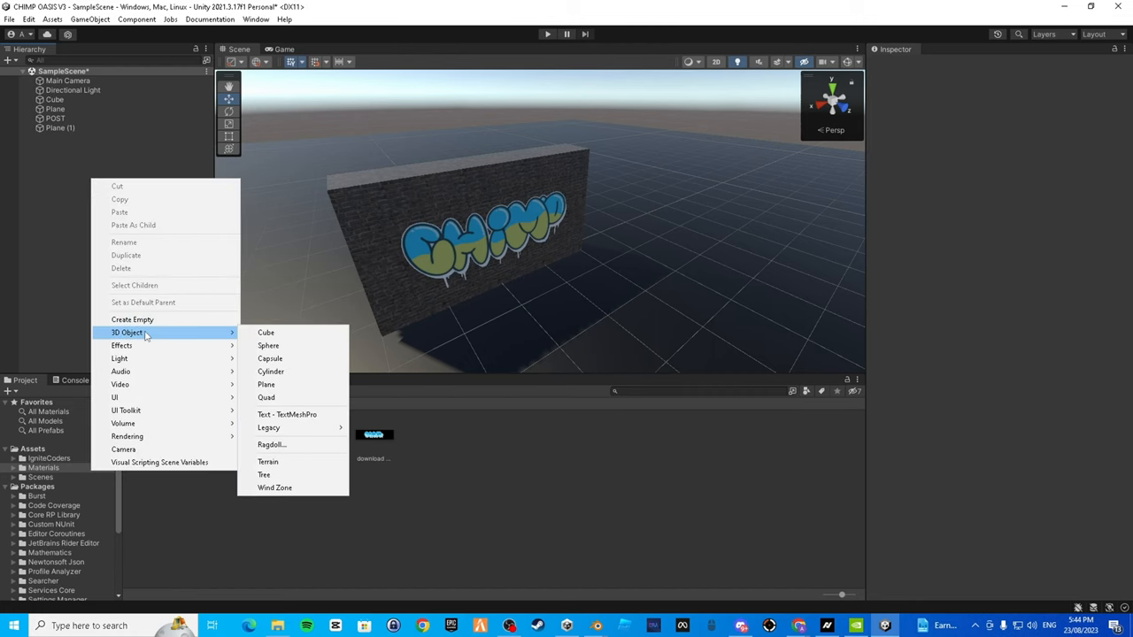
{"action": "left_click", "coordinate": [265, 384]}
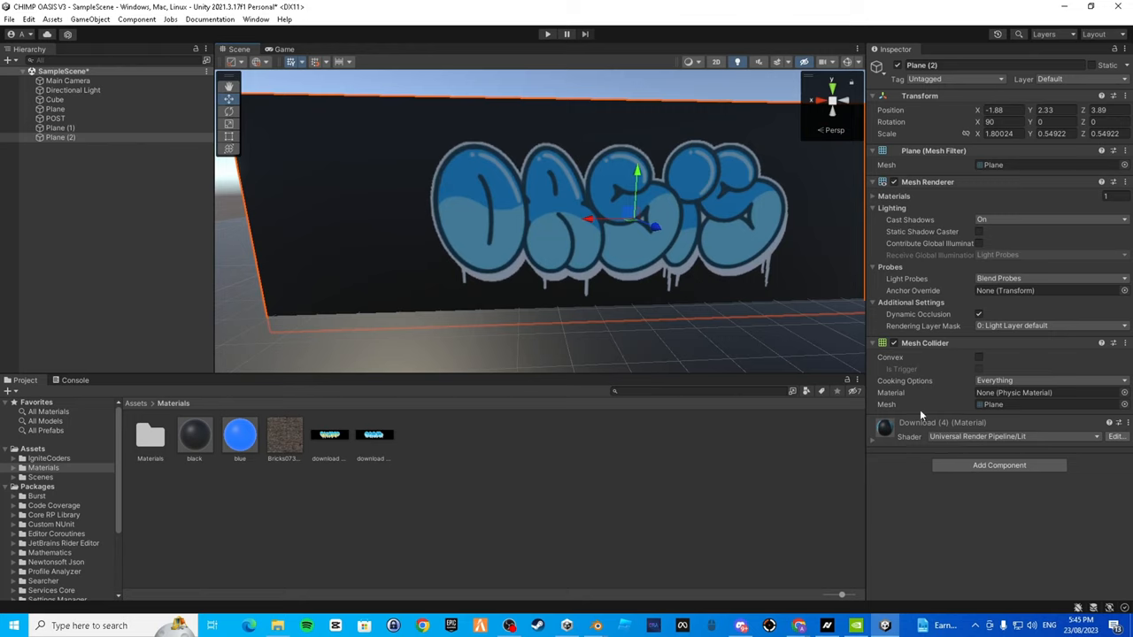
{"action": "mouse_move", "coordinate": [747, 322]}
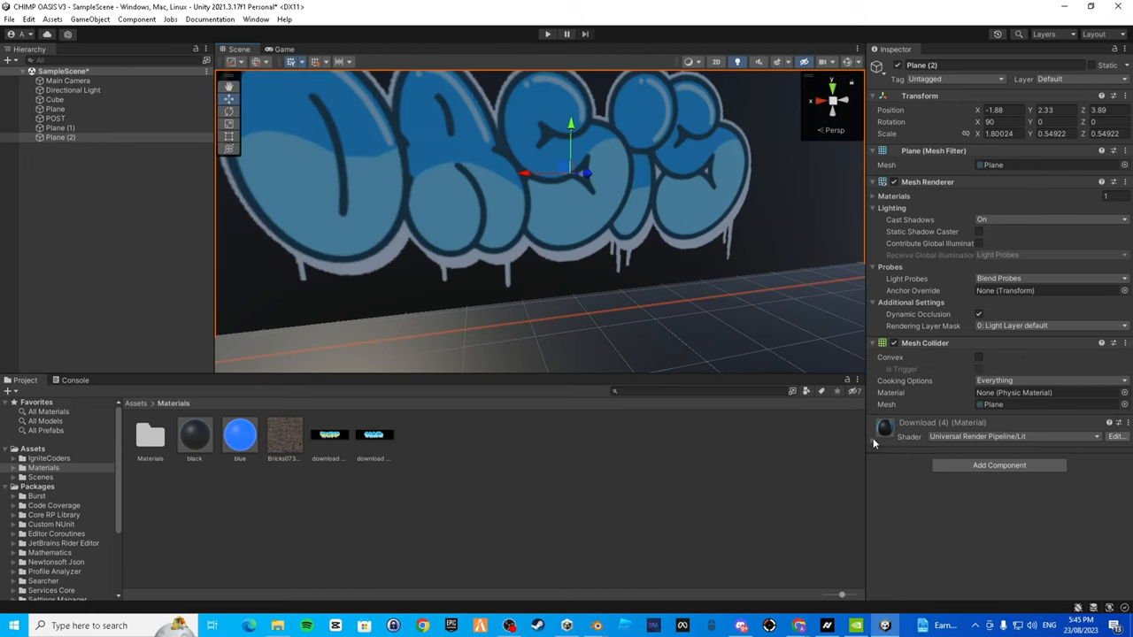
Enable Alpha Clipping in the material's Surface Options so the black background vanishes.
{"action": "scroll", "scroll_direction": "down", "scroll_amount": 3}
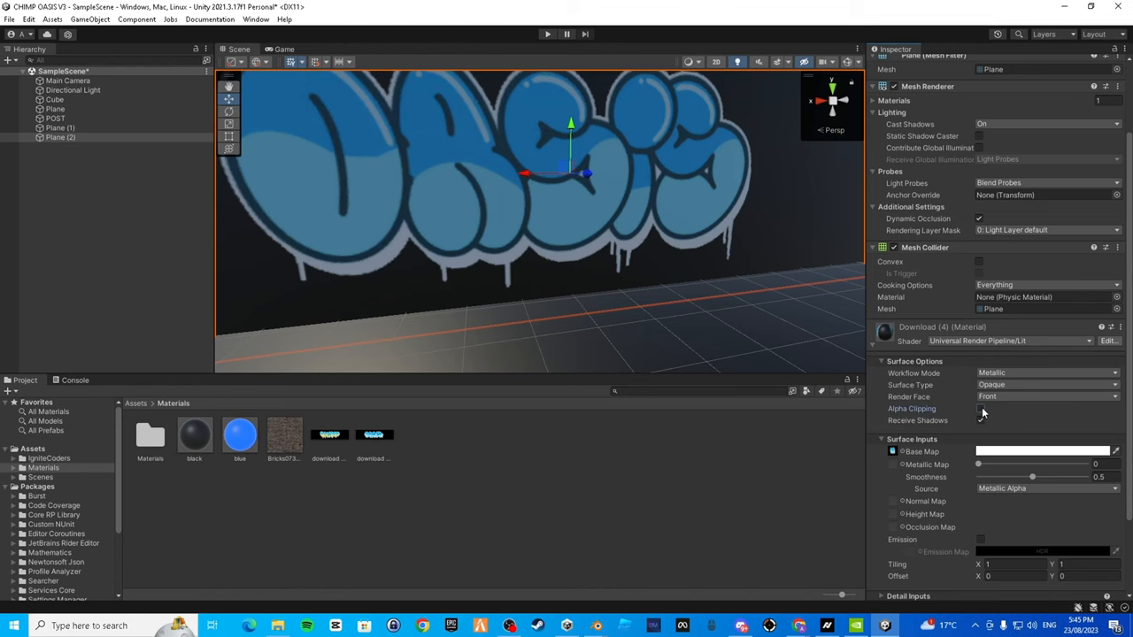
{"action": "left_click", "coordinate": [980, 409]}
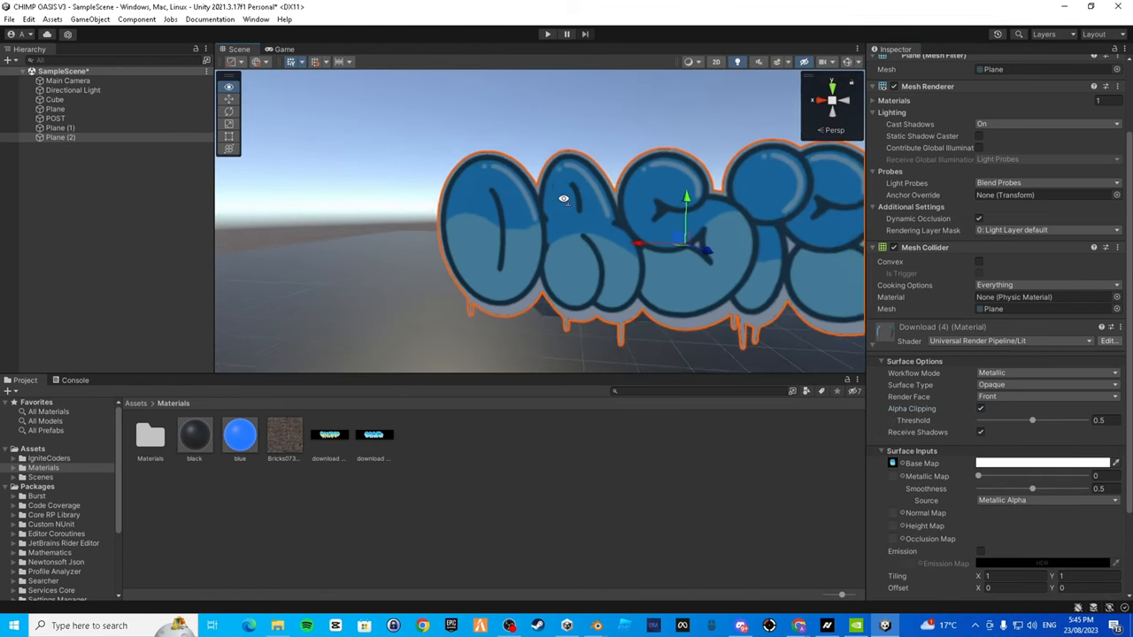